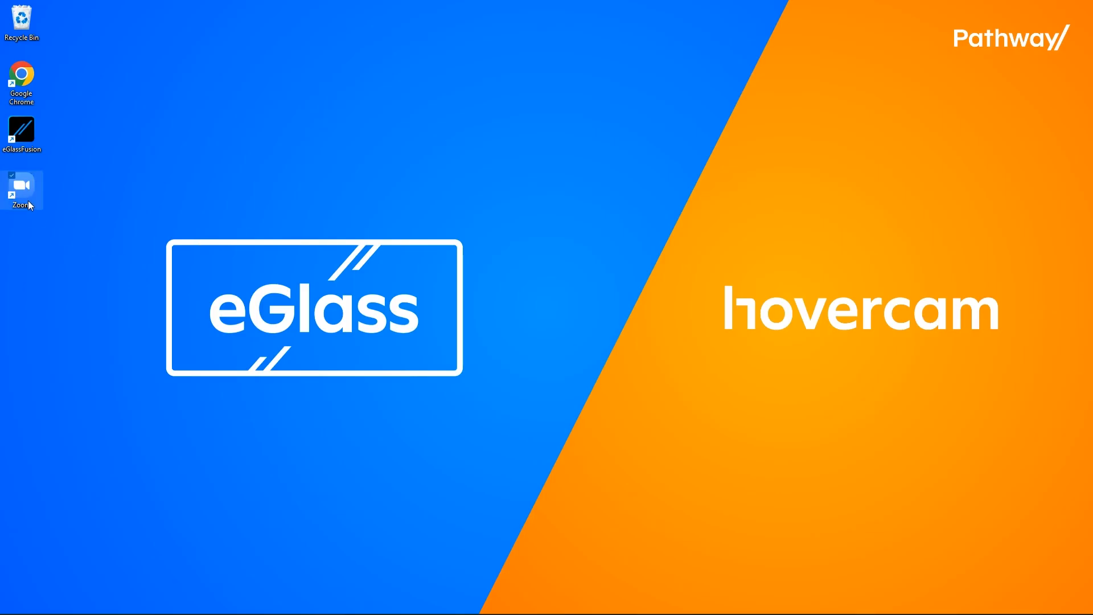
Launch Zoom from the desktop shortcut to reach its home window
double_click(22, 188)
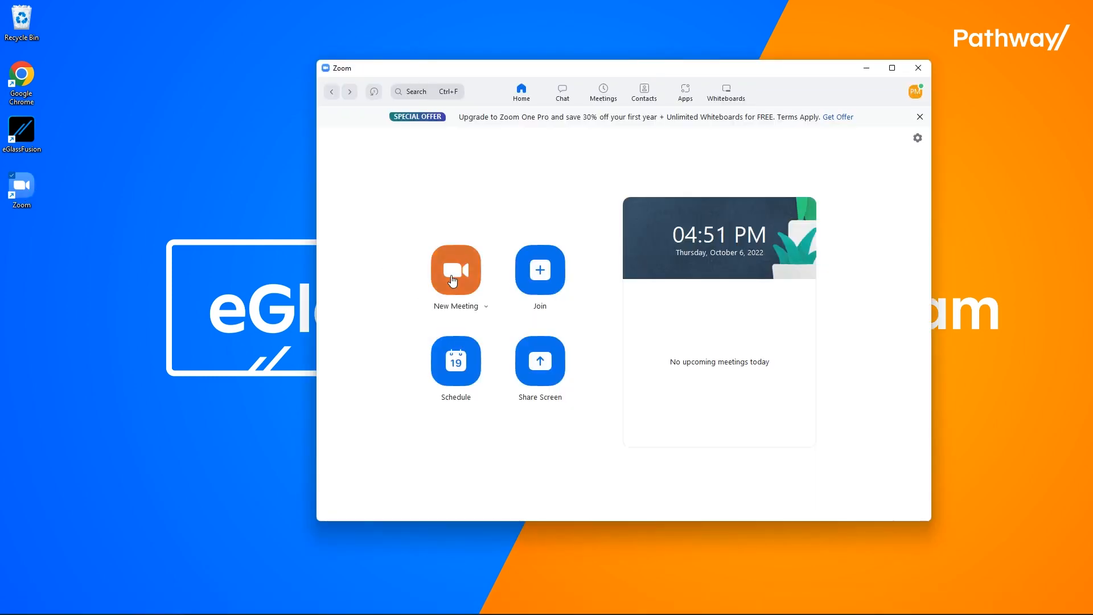
Start a new meeting and bring up Video Settings from the Stop Video camera menu
left_click(455, 271)
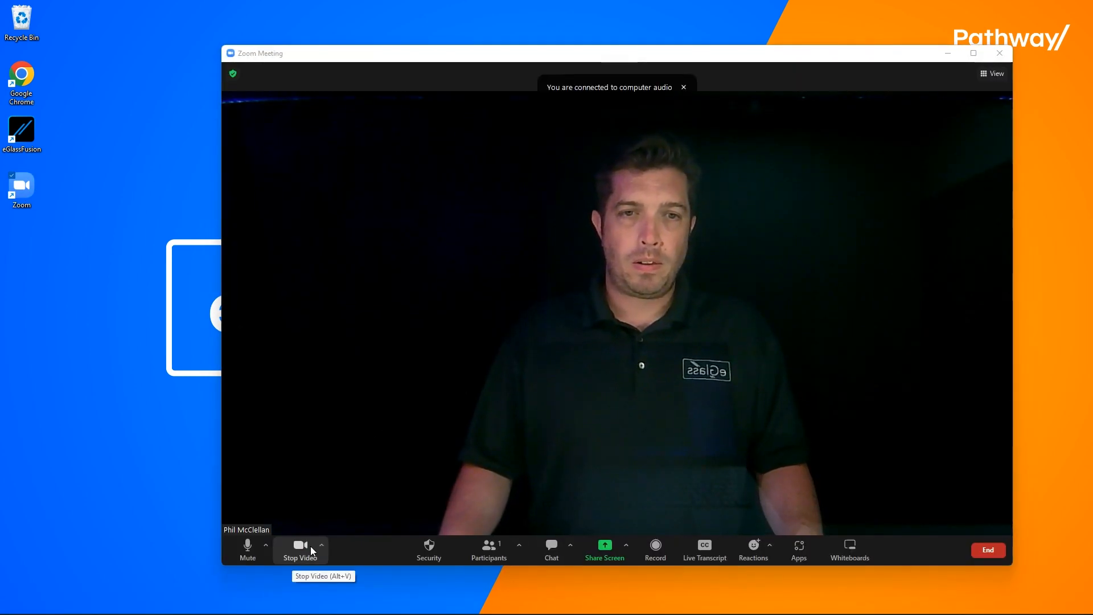
left_click(321, 546)
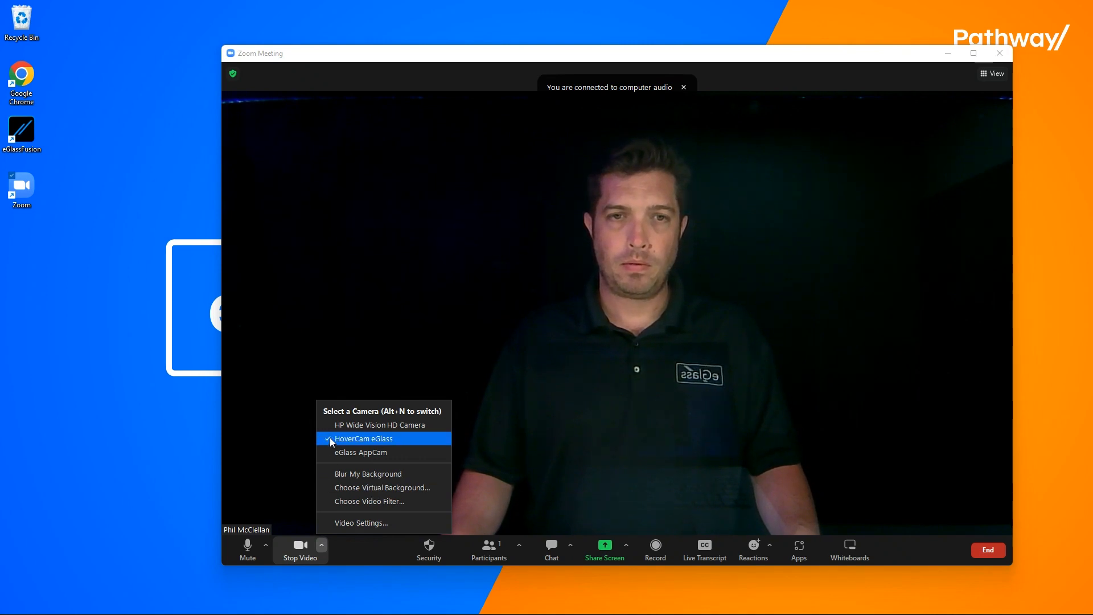
left_click(361, 523)
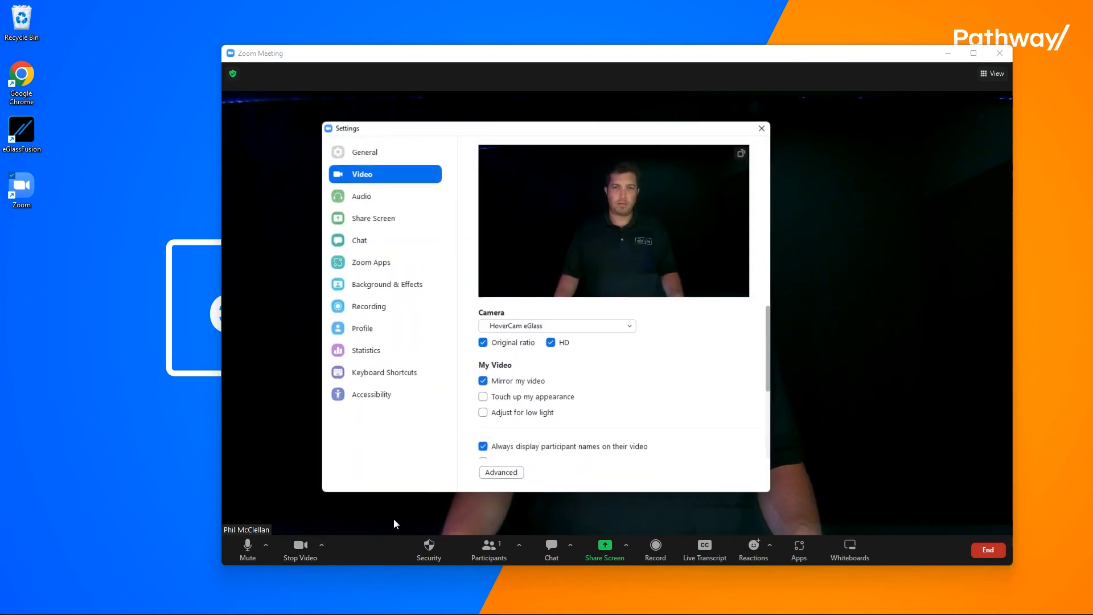
Uncheck Mirror my video and close Settings so the eGlass note reads correctly
left_click(483, 382)
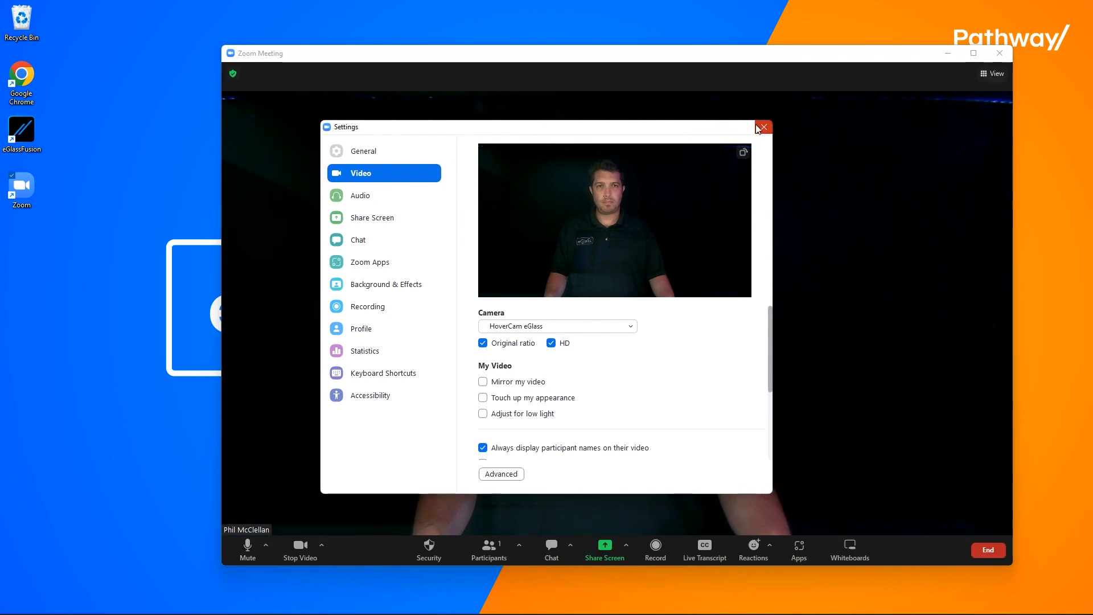
left_click(762, 127)
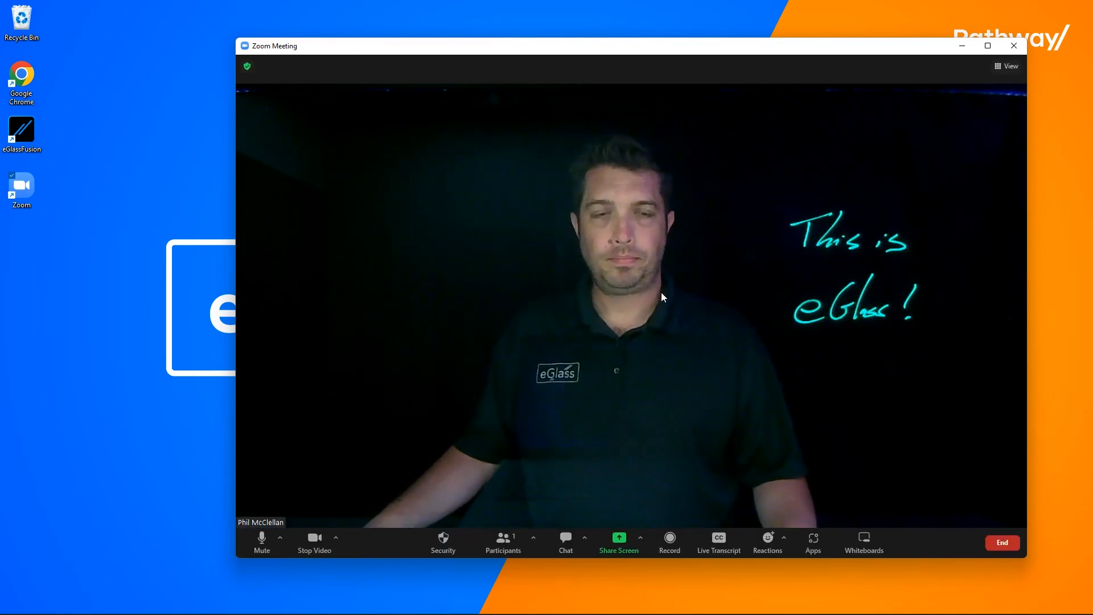
Select eGlass AppCam as the meeting camera from the Select a Camera list
left_click(334, 538)
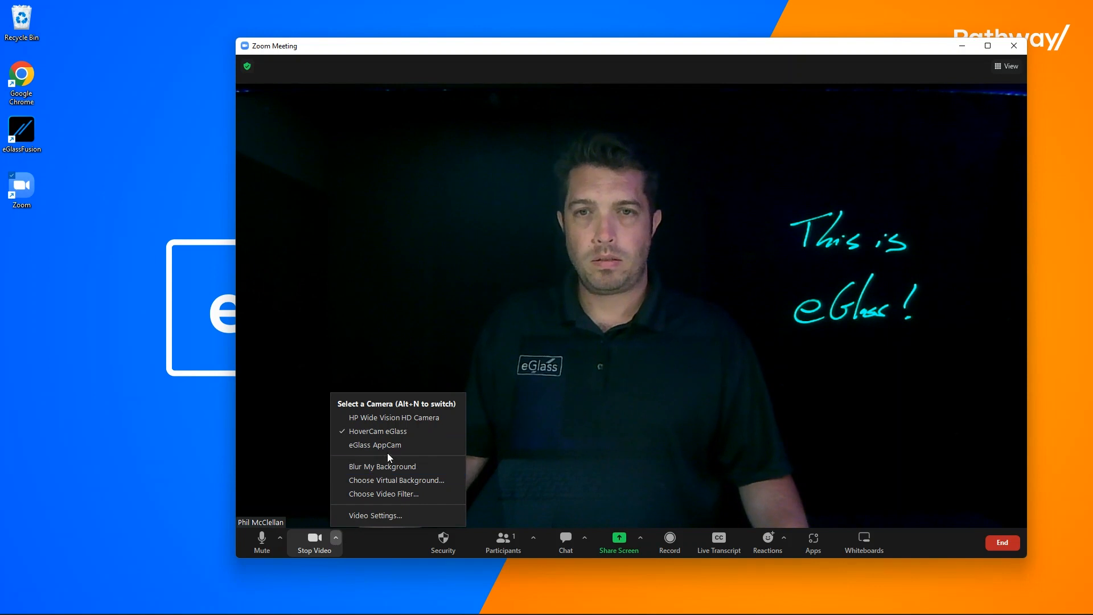
left_click(375, 445)
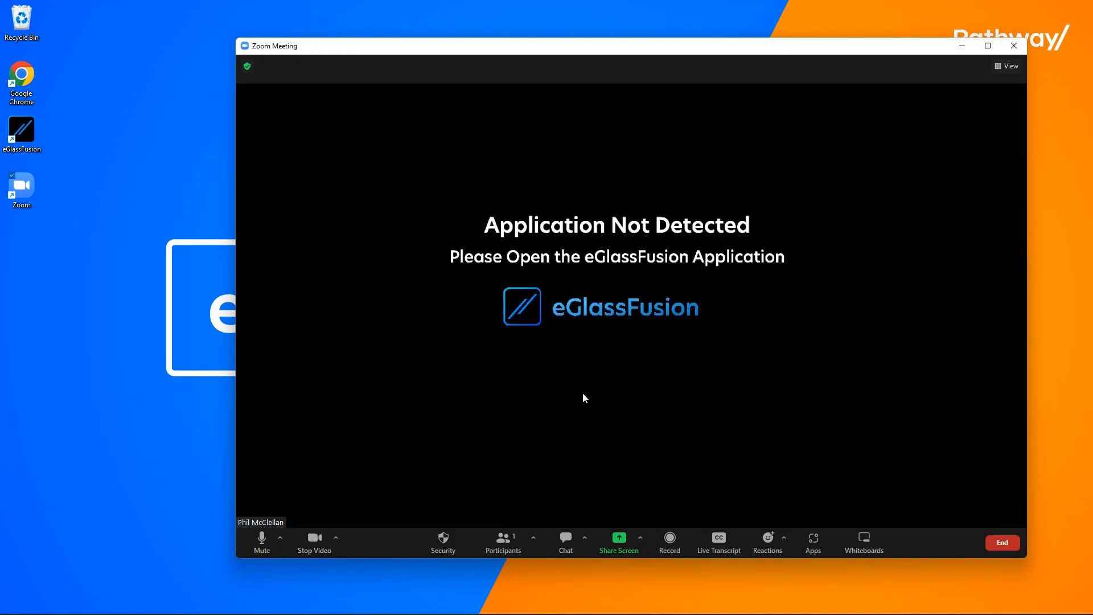